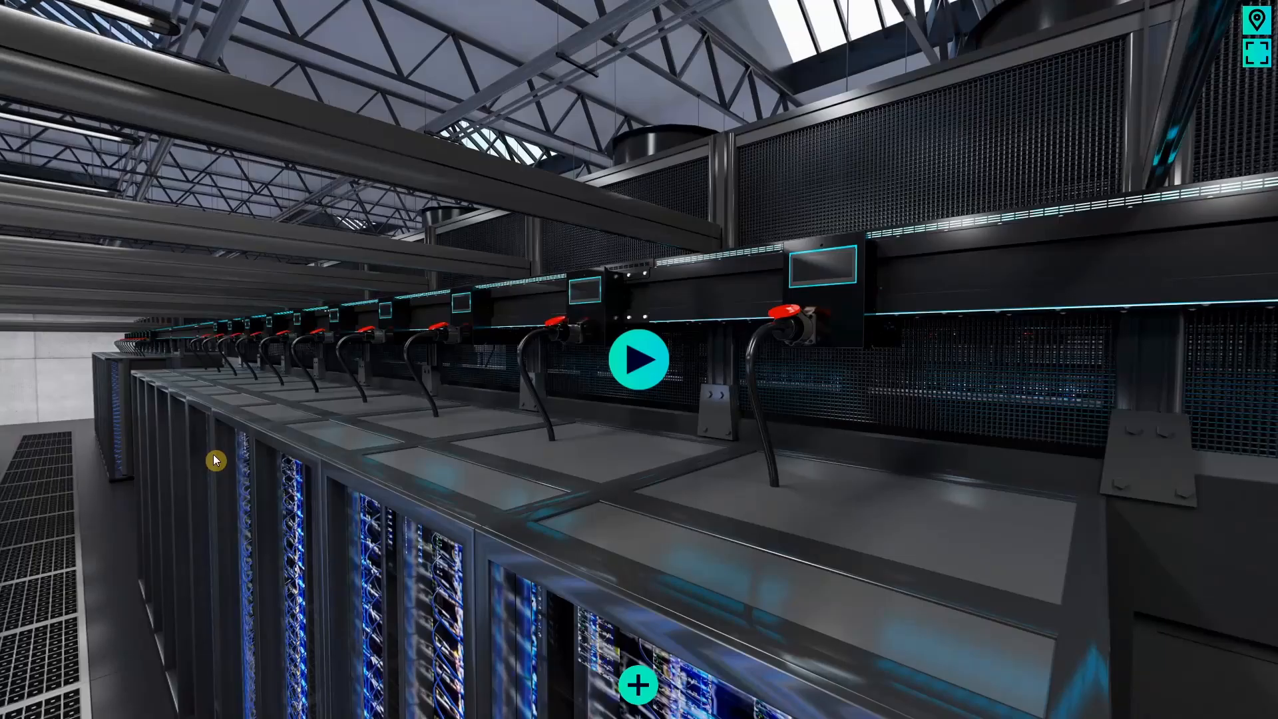
# Step: Walk past the rack aisle to the room's end, facing the white door and Siemens booth
pyautogui.click(639, 359)
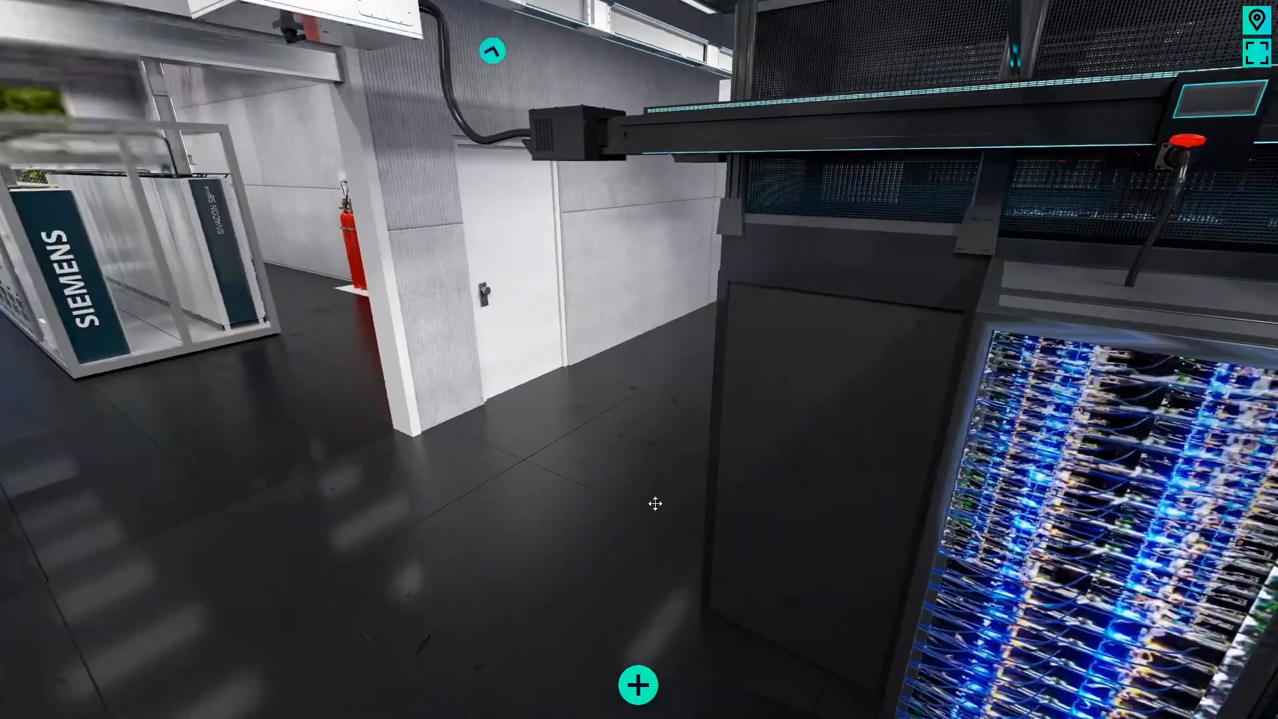